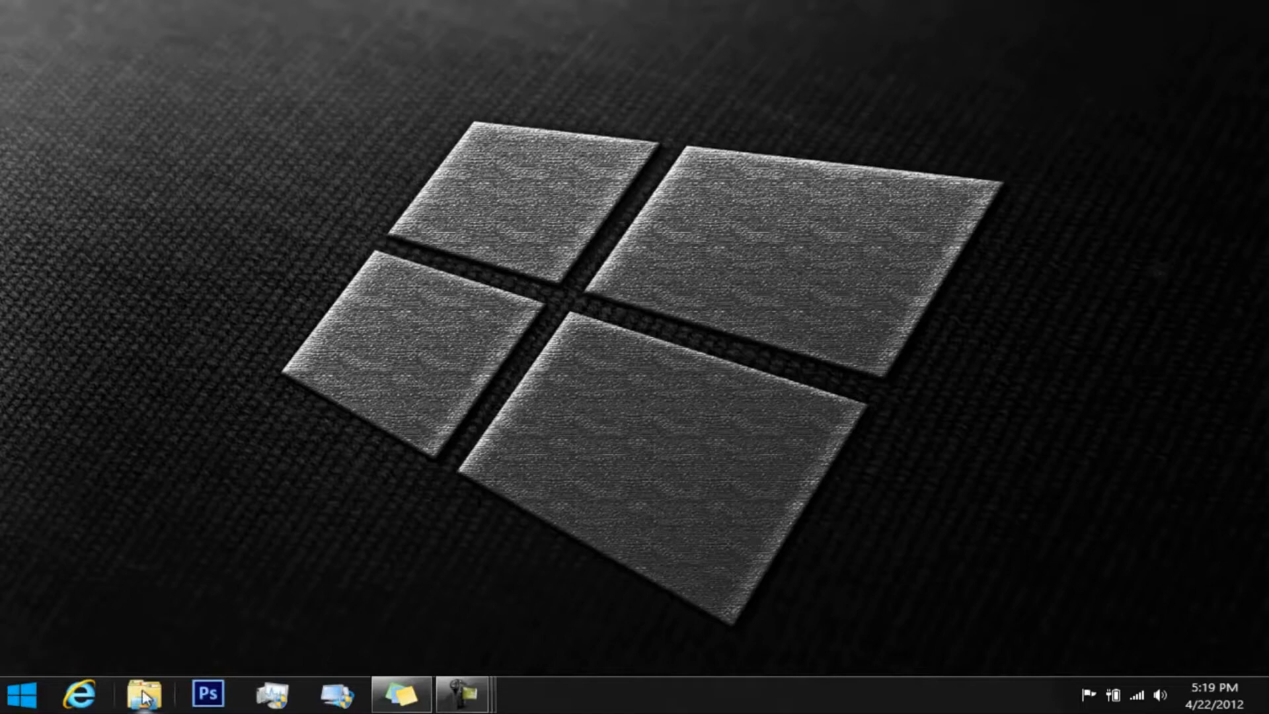
Browse Explorer's default start location, the stuff folder and drives, then close the Libraries window.
{"action": "left_click", "coordinate": [141, 694]}
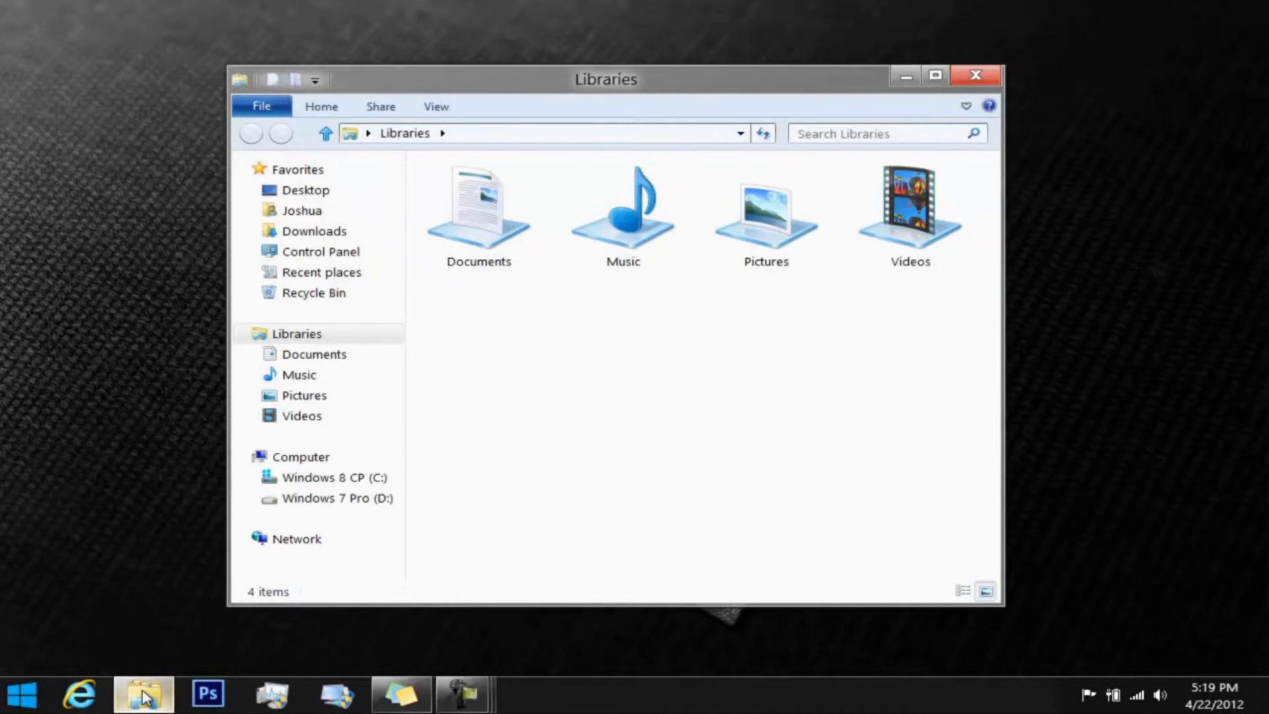
{"action": "mouse_move", "coordinate": [112, 375]}
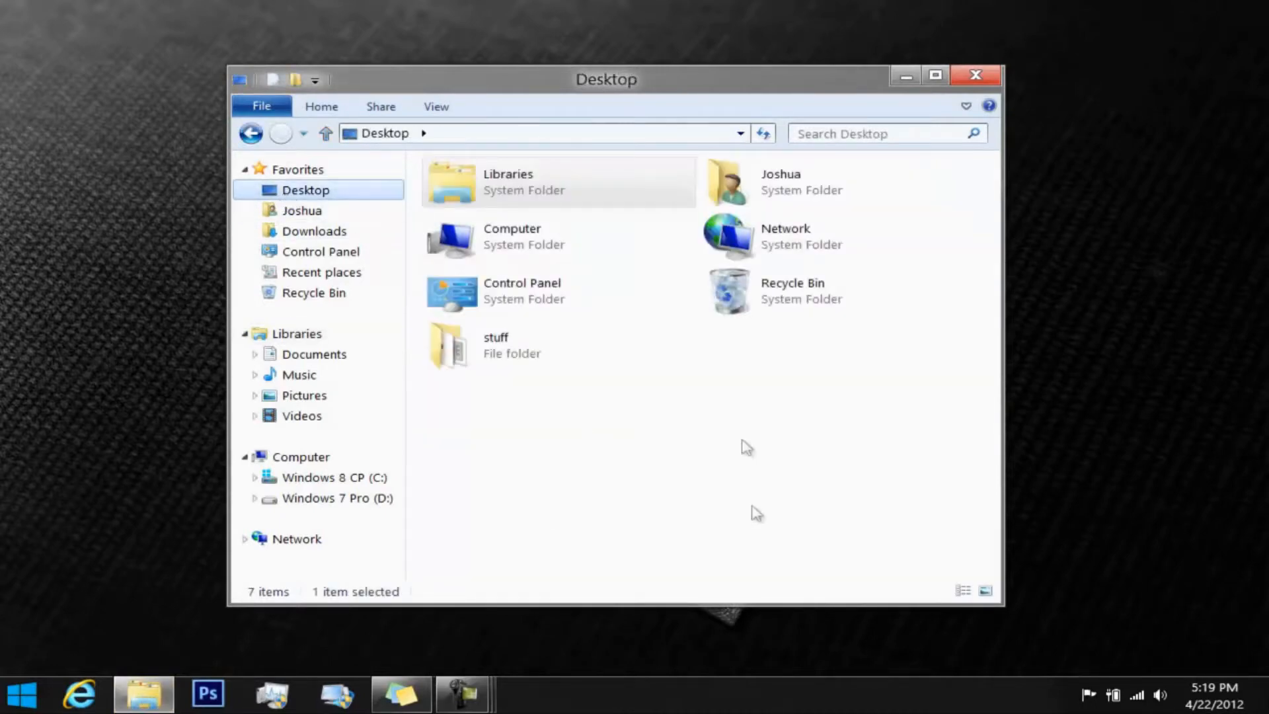
{"action": "left_click", "coordinate": [527, 346]}
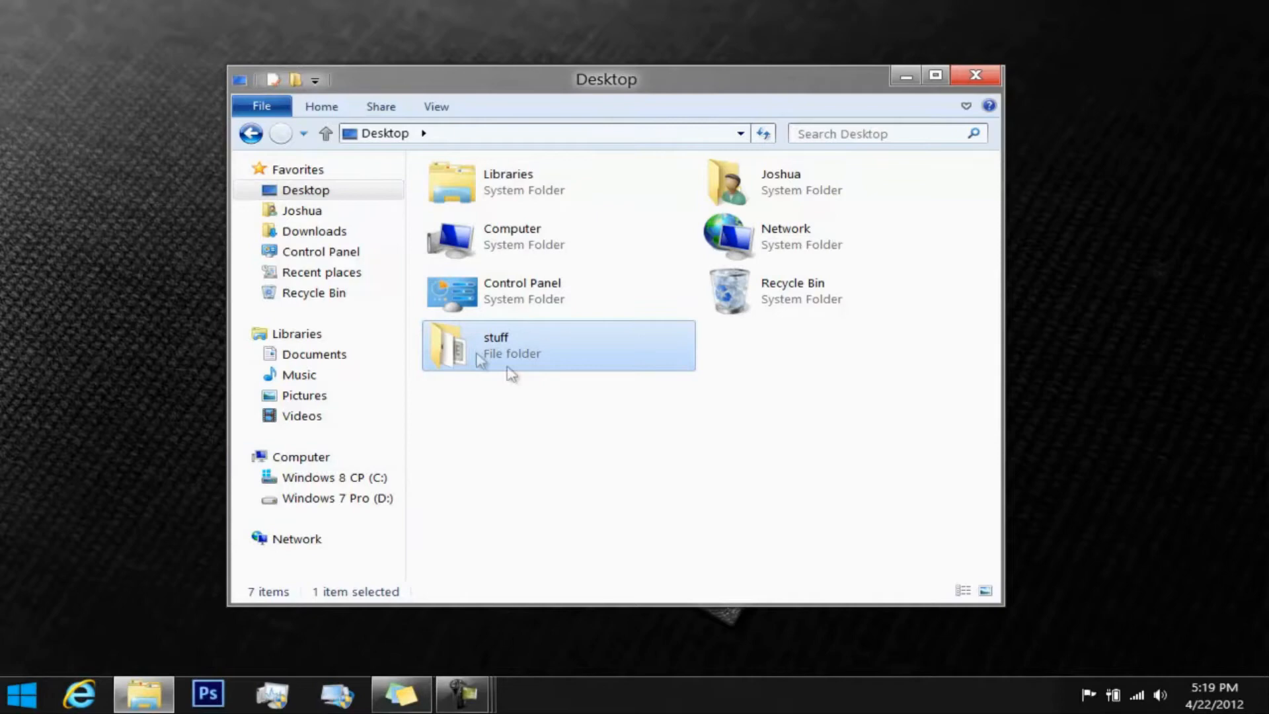
{"action": "mouse_move", "coordinate": [567, 387]}
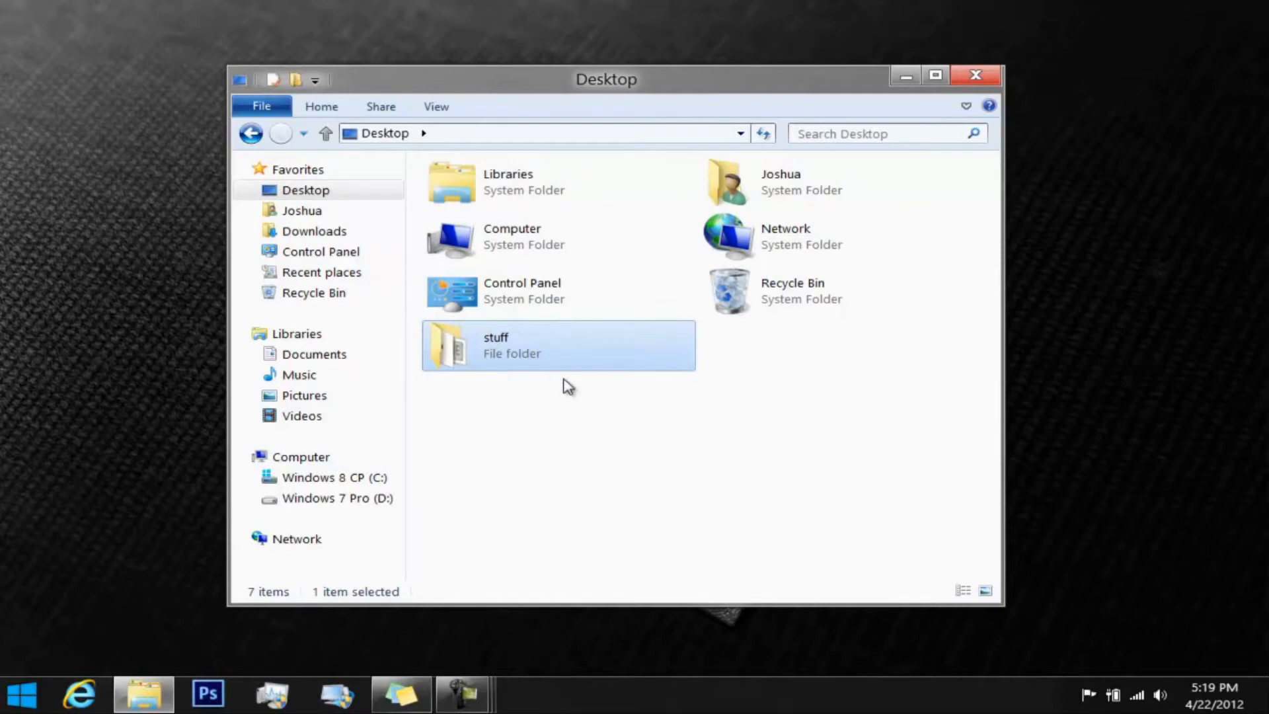
{"action": "left_click", "coordinate": [300, 457]}
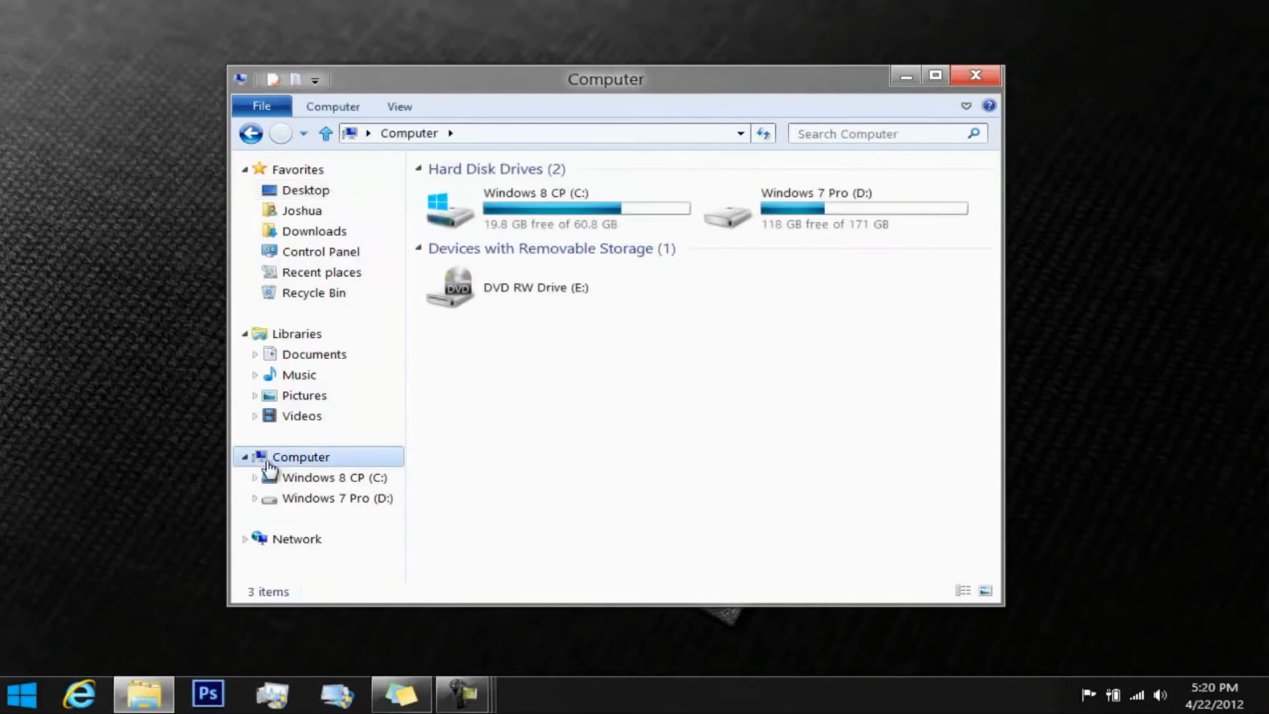
{"action": "mouse_move", "coordinate": [611, 452]}
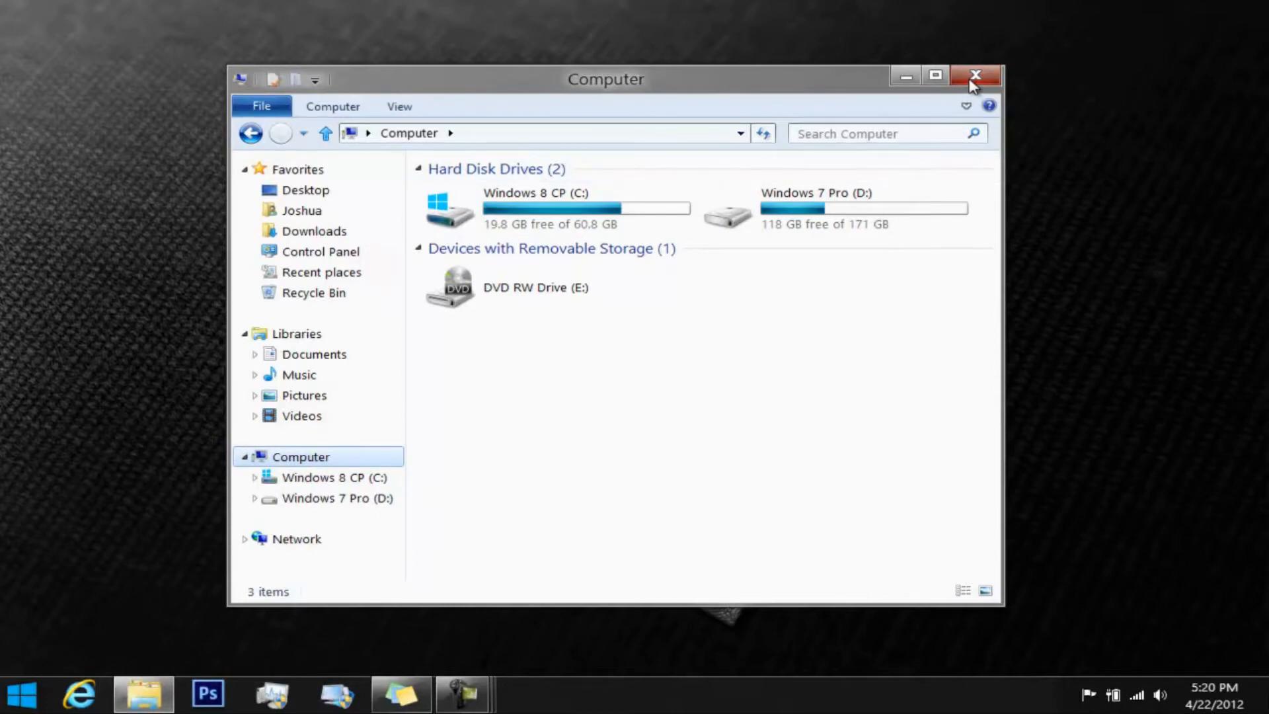
{"action": "left_click", "coordinate": [144, 694]}
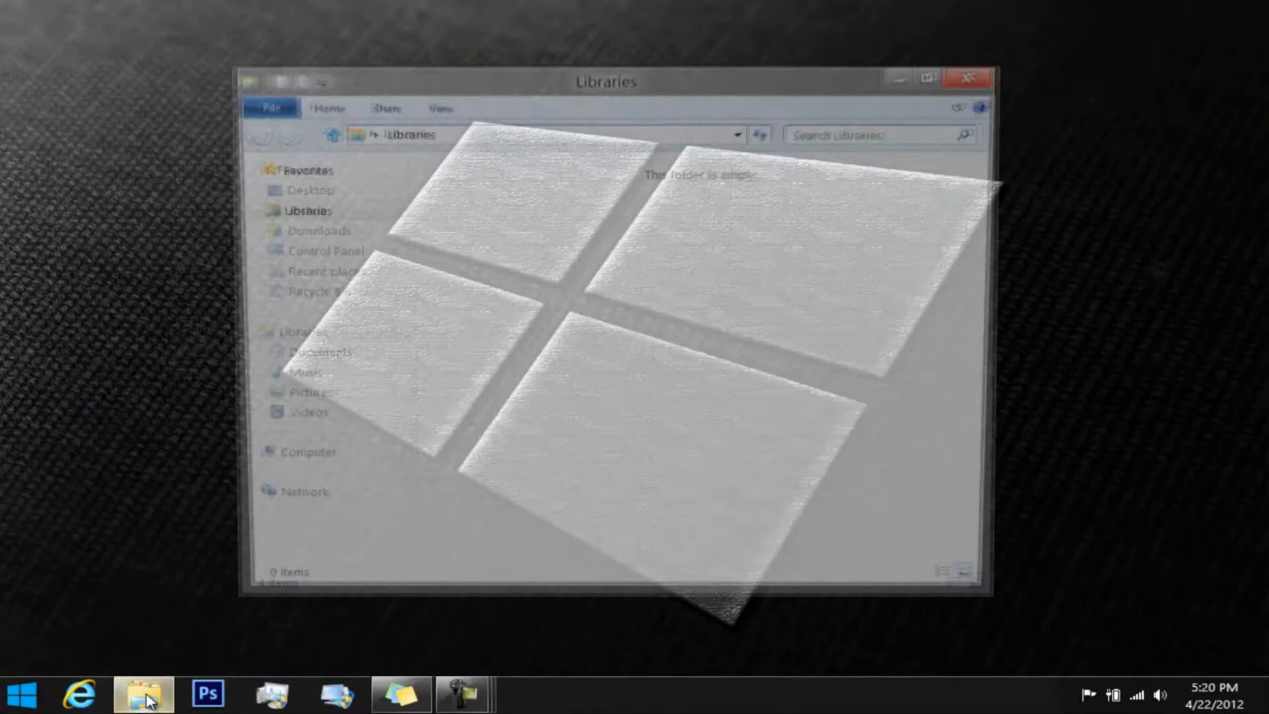
{"action": "left_click", "coordinate": [308, 455]}
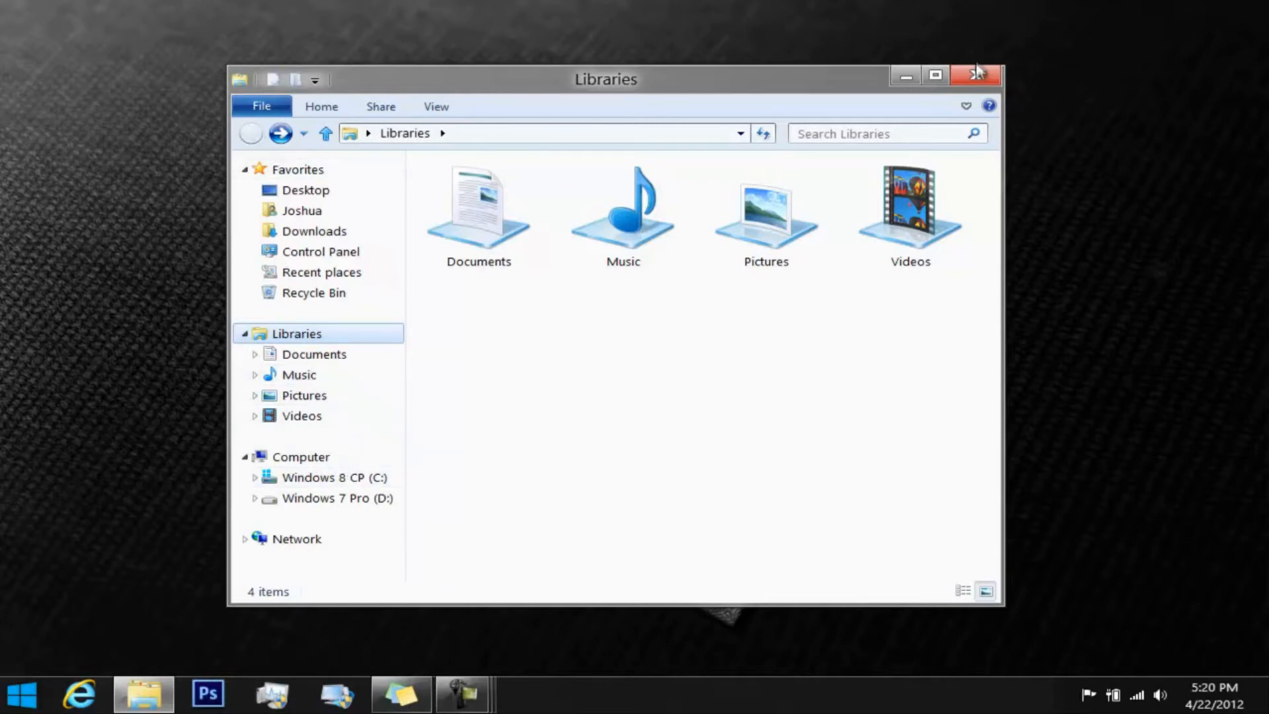
{"action": "left_click", "coordinate": [974, 75]}
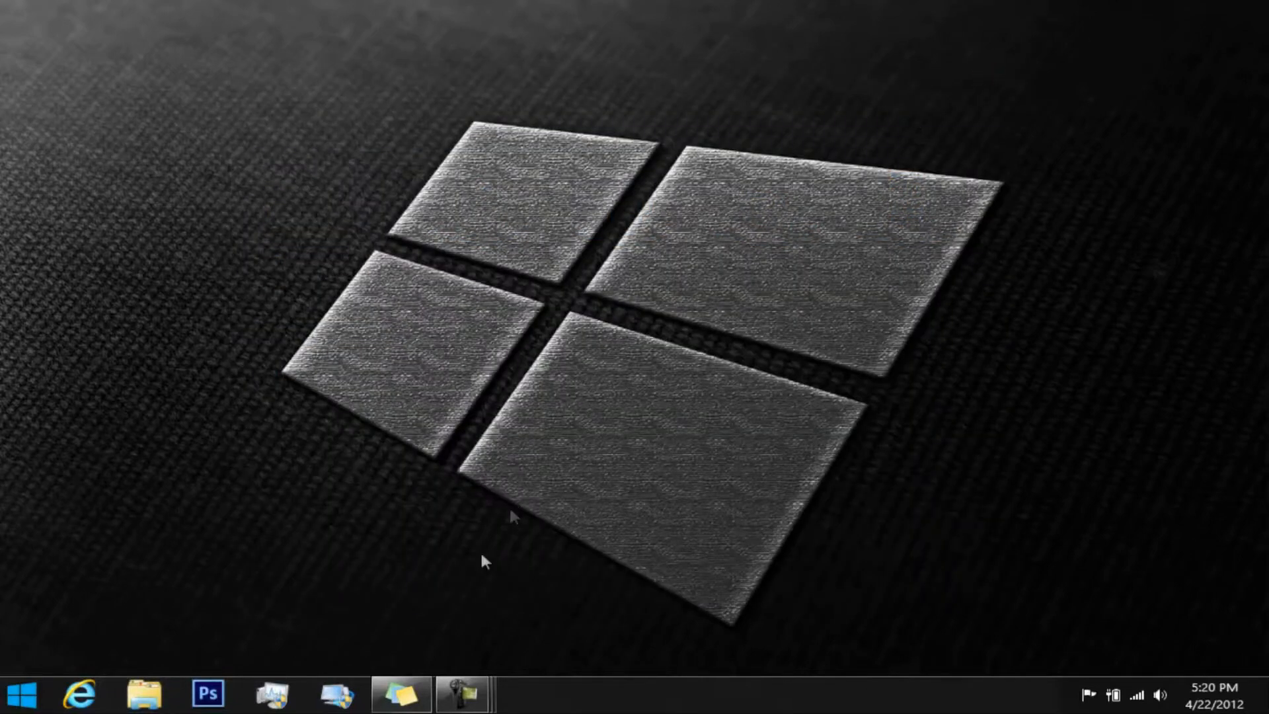
Copy the Drives target path from the shortcut-targets sticky note.
{"action": "left_click", "coordinate": [400, 693]}
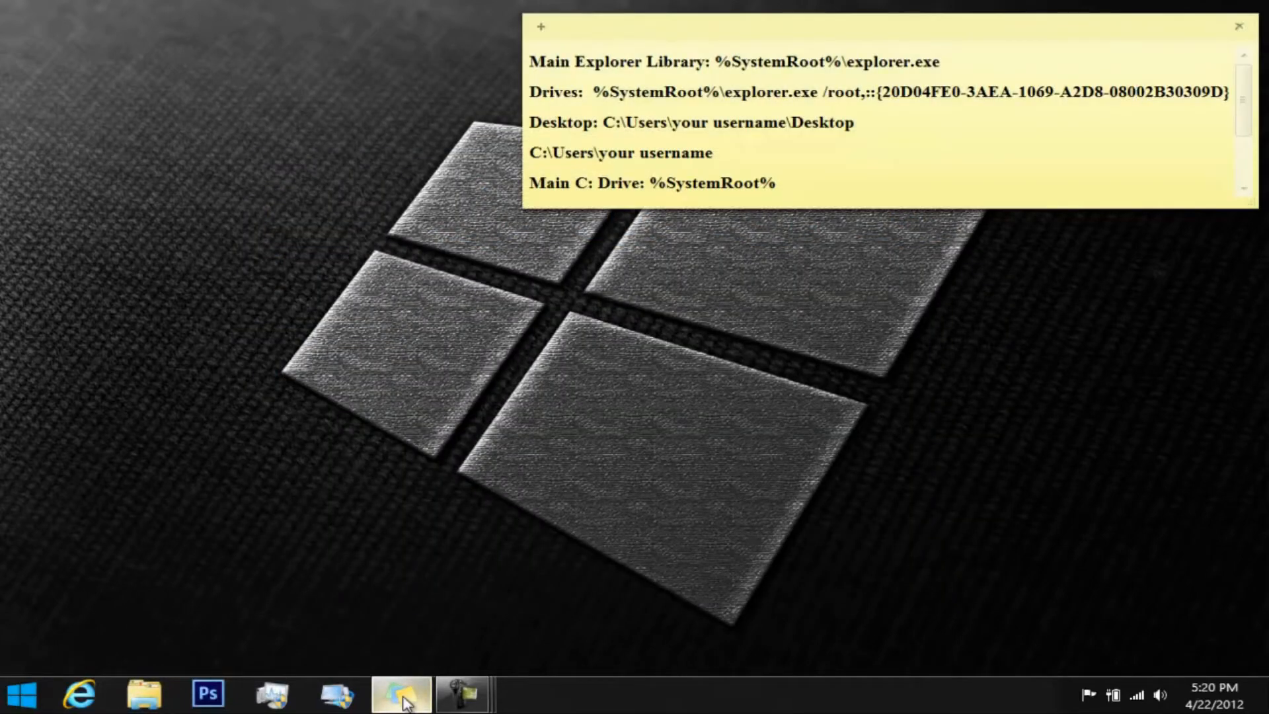
{"action": "mouse_move", "coordinate": [494, 608]}
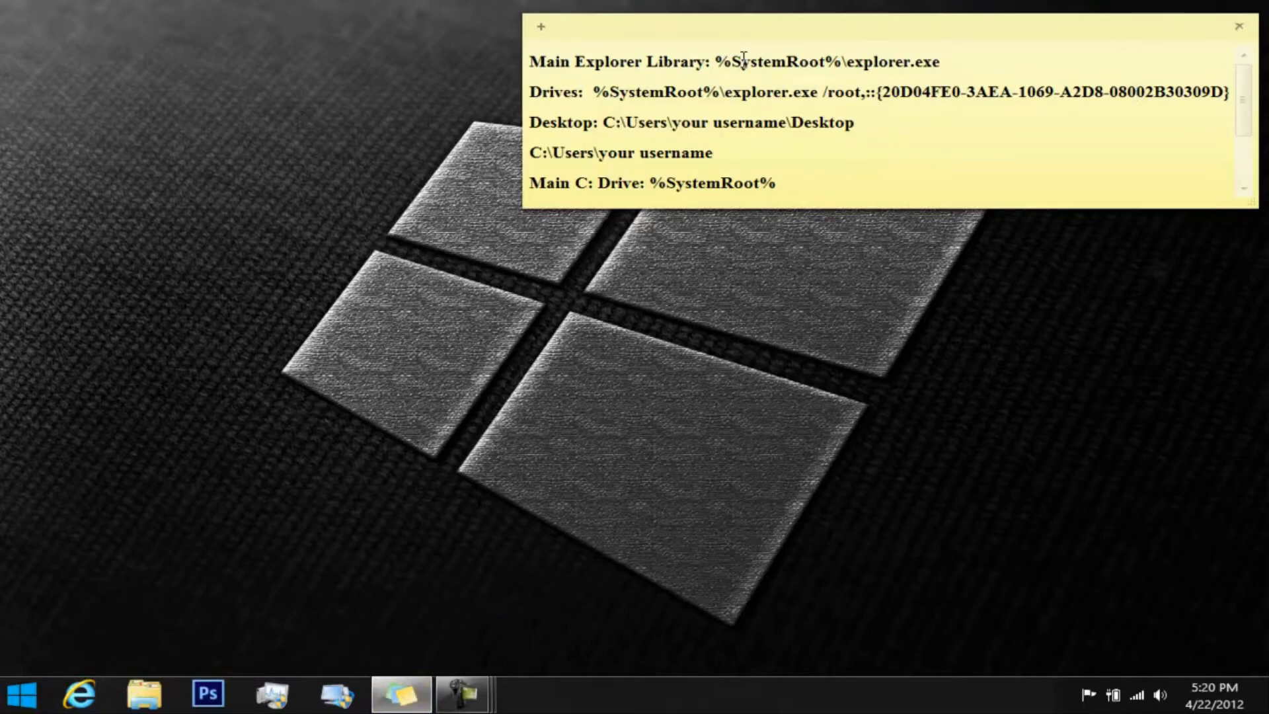
{"action": "double_click", "coordinate": [632, 93]}
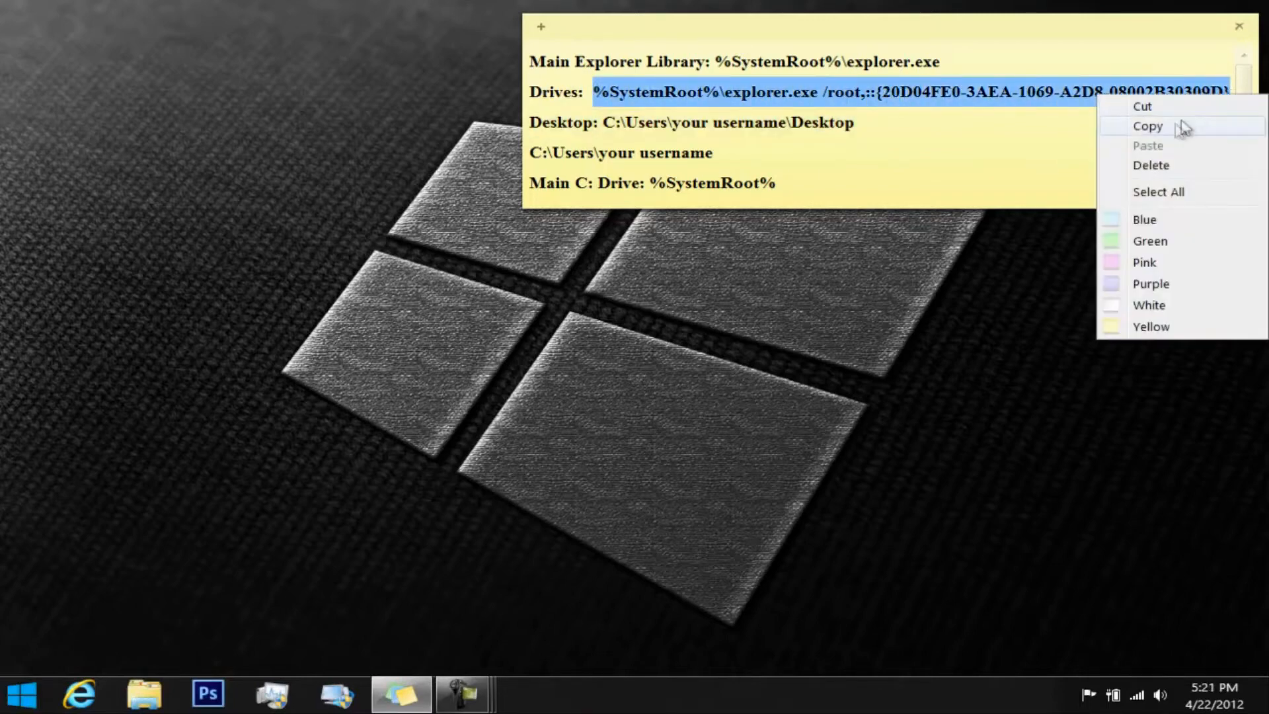
{"action": "left_click", "coordinate": [1148, 125]}
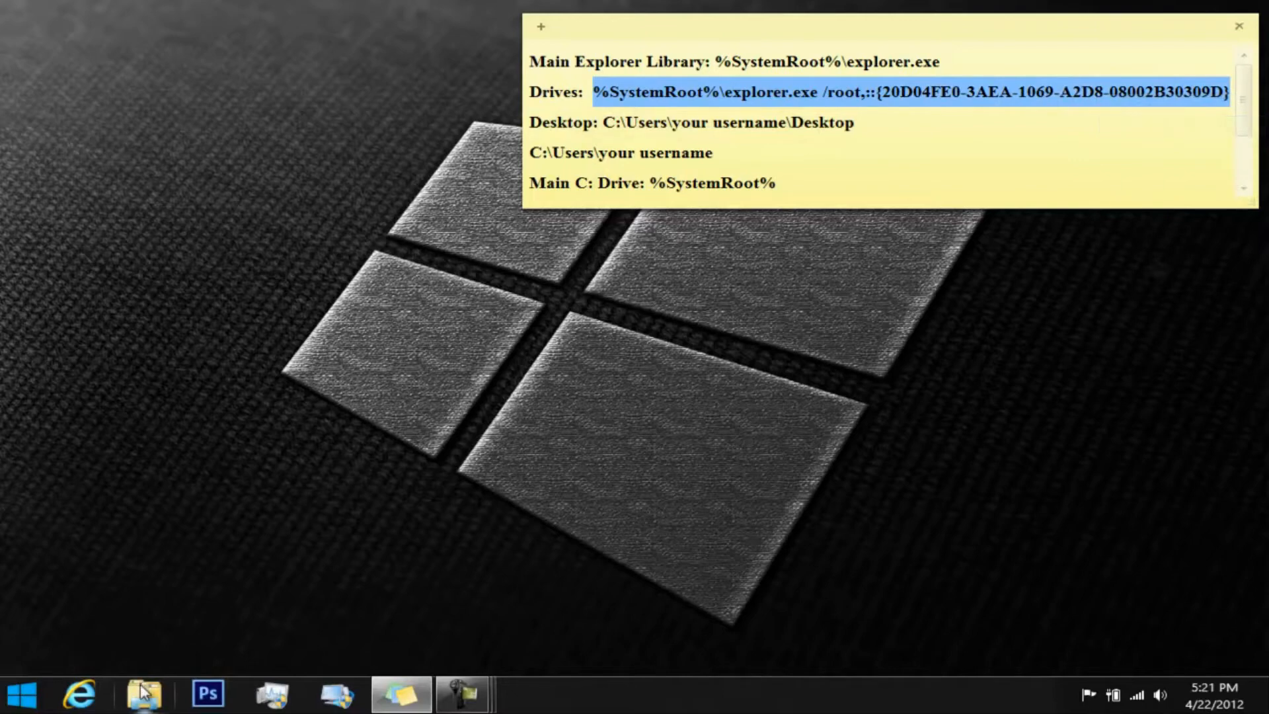
{"action": "right_click", "coordinate": [144, 694]}
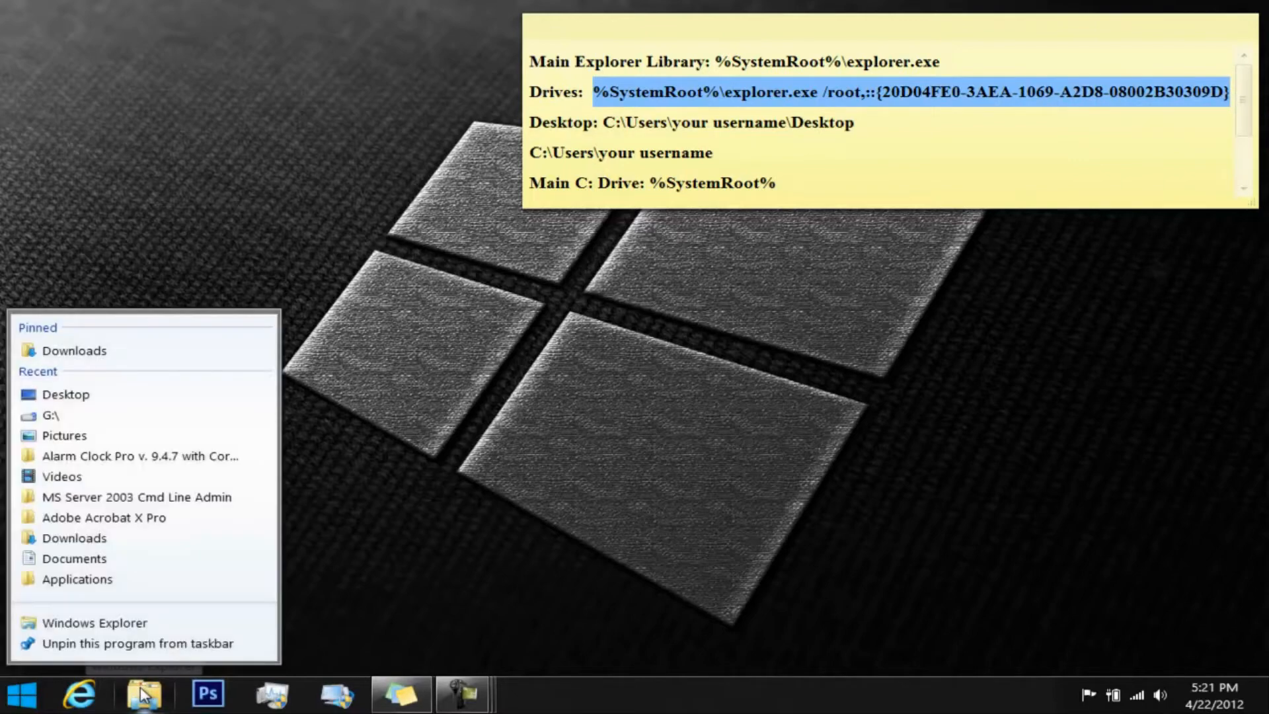
{"action": "mouse_move", "coordinate": [126, 622]}
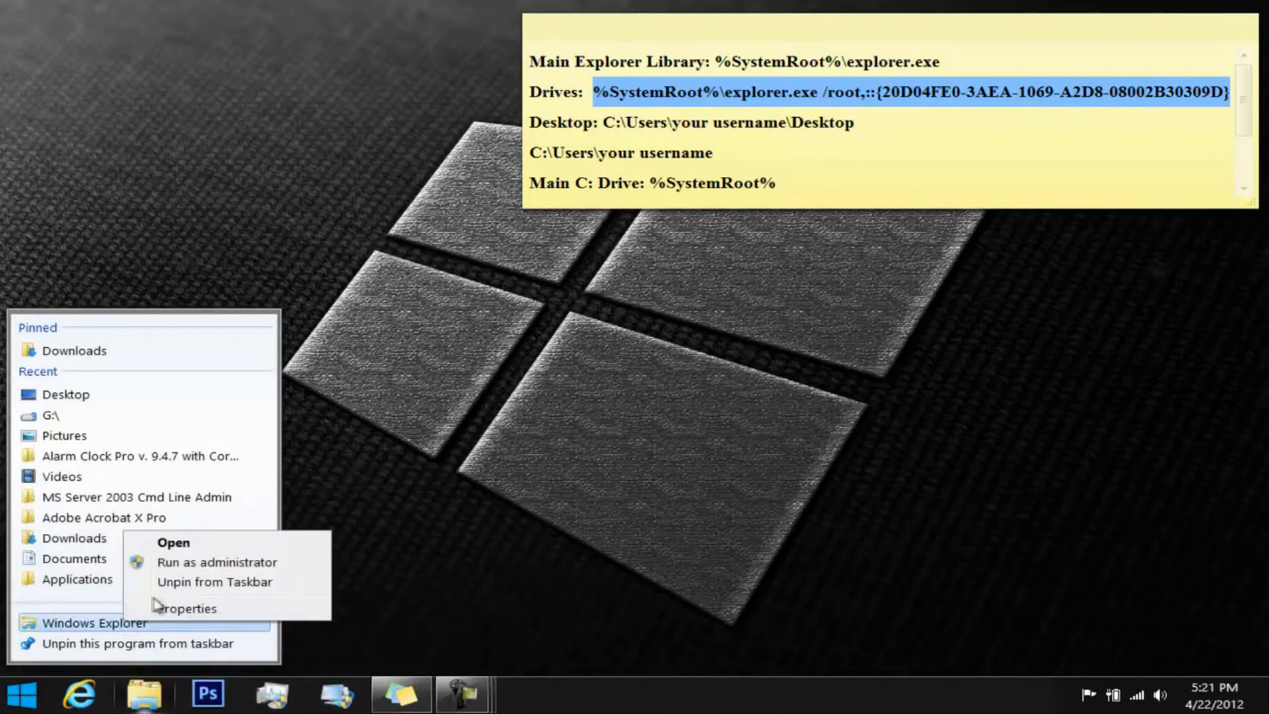
Paste the copied Drives path into the Explorer shortcut's Target field.
{"action": "left_click", "coordinate": [188, 608]}
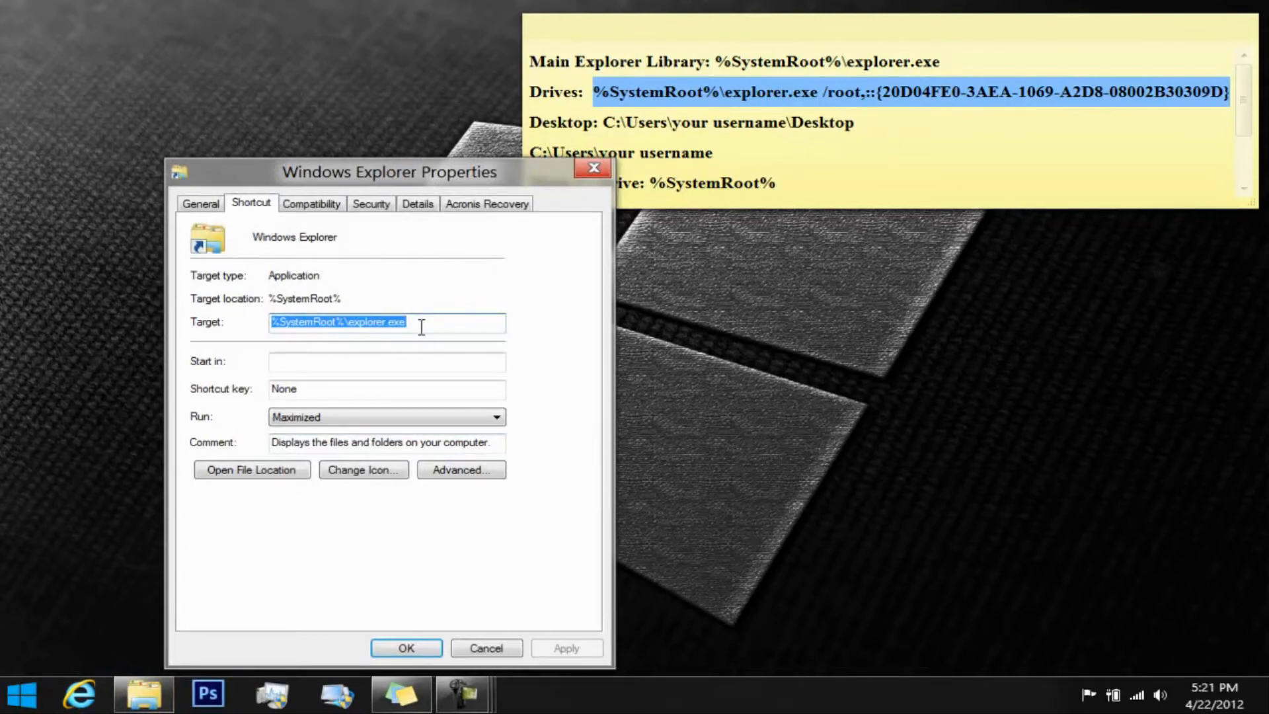
{"action": "right_click", "coordinate": [386, 322]}
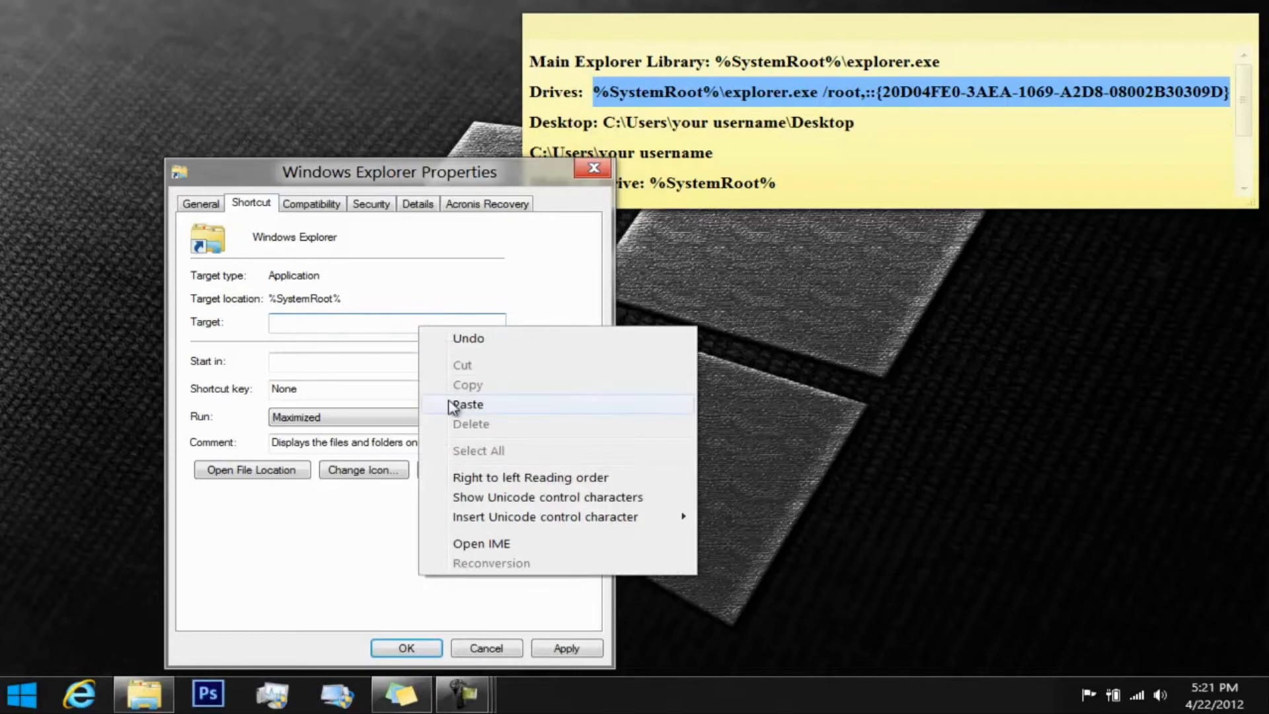
{"action": "left_click", "coordinate": [468, 404]}
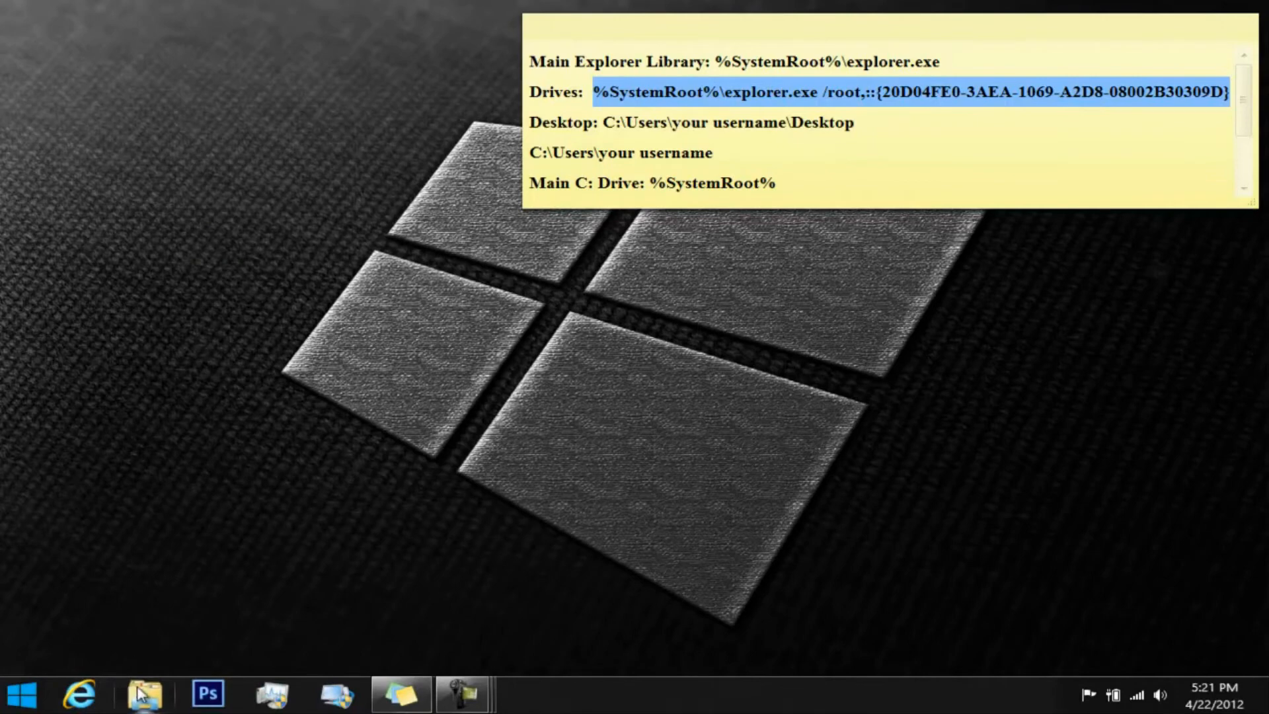
Set the Explorer shortcut target to C:\Users\Joshua\Desktop and apply it.
{"action": "left_click", "coordinate": [143, 693]}
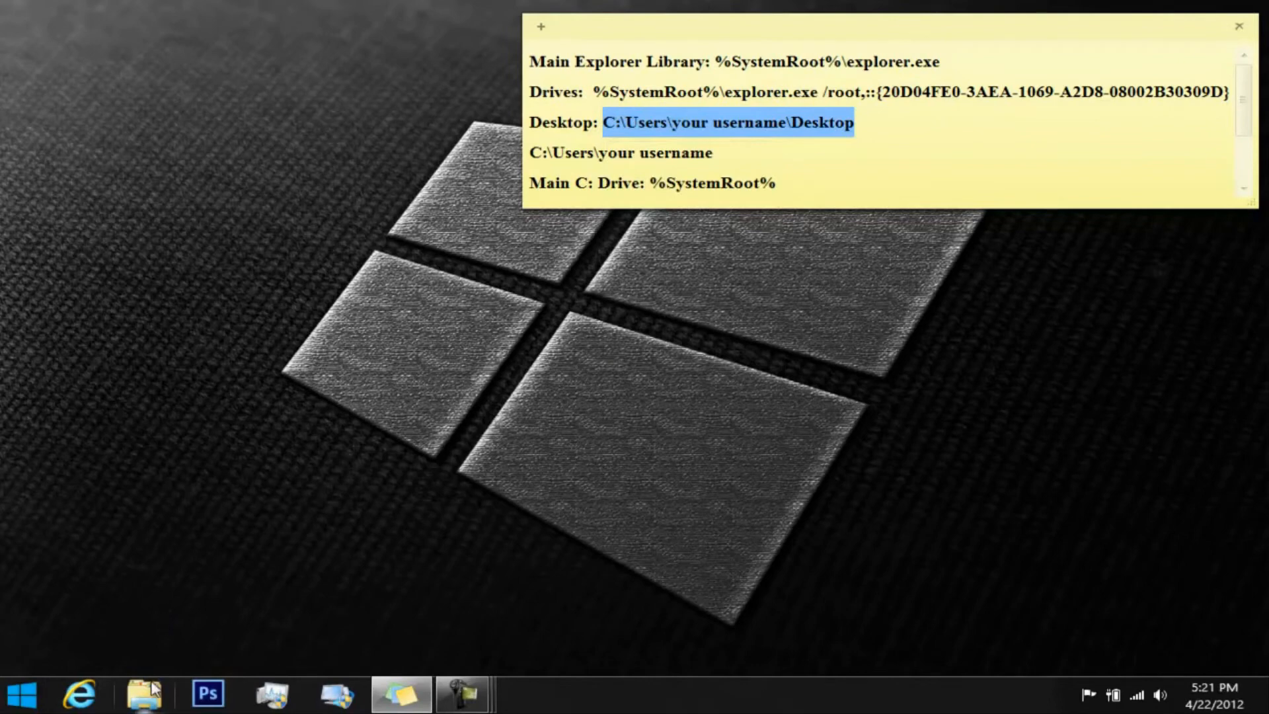
{"action": "right_click", "coordinate": [144, 695]}
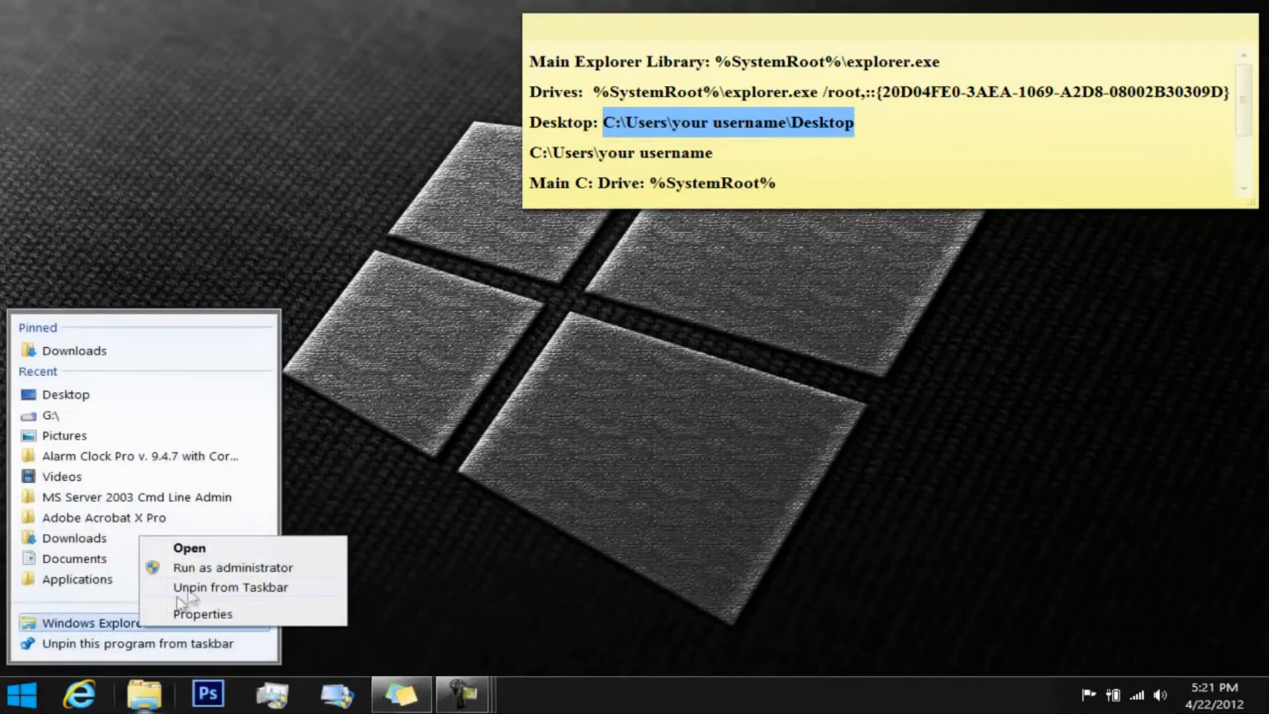
{"action": "left_click", "coordinate": [202, 613]}
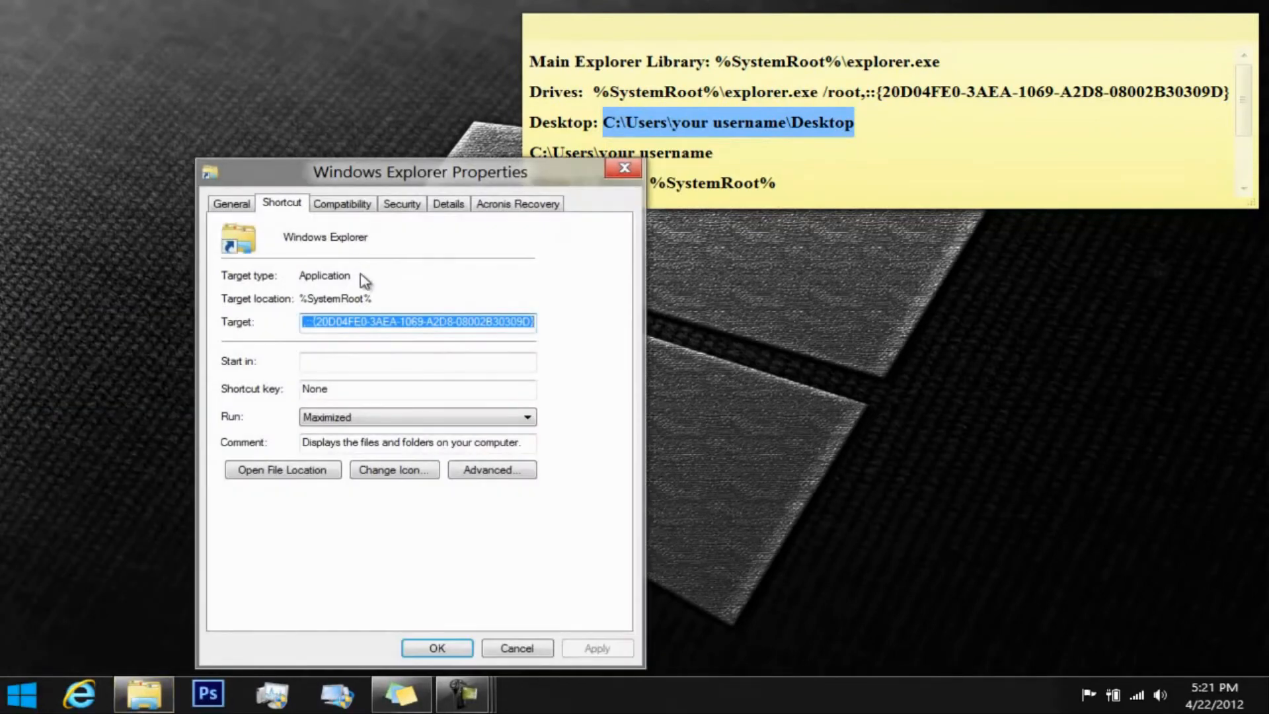
{"action": "type", "text": "C:\\Users\\your username\\Desktop"}
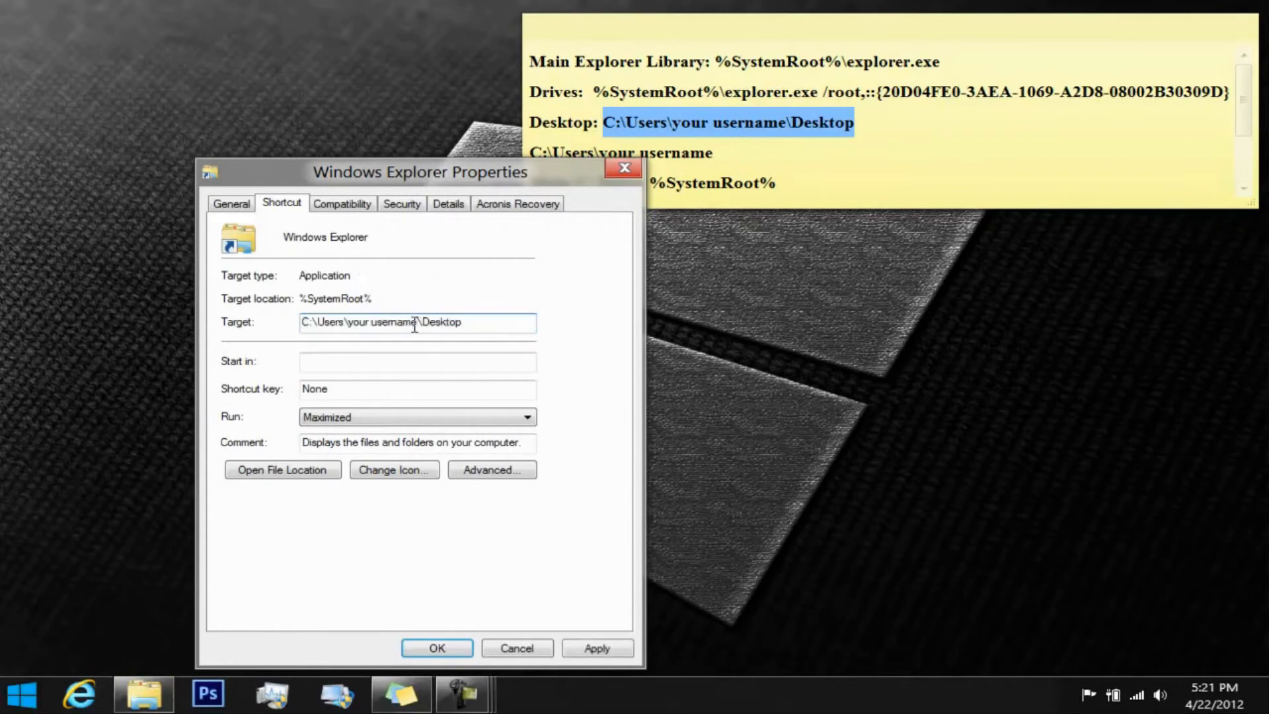
{"action": "double_click", "coordinate": [380, 321]}
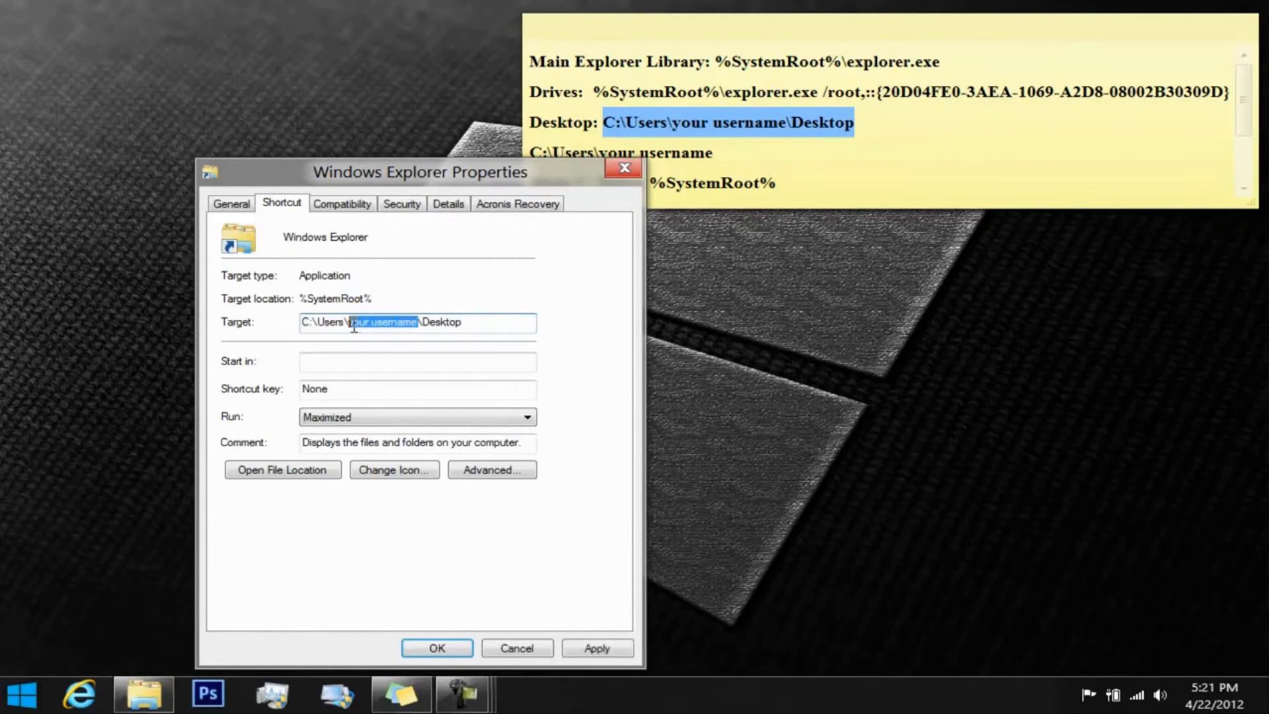
{"action": "type", "text": "J"}
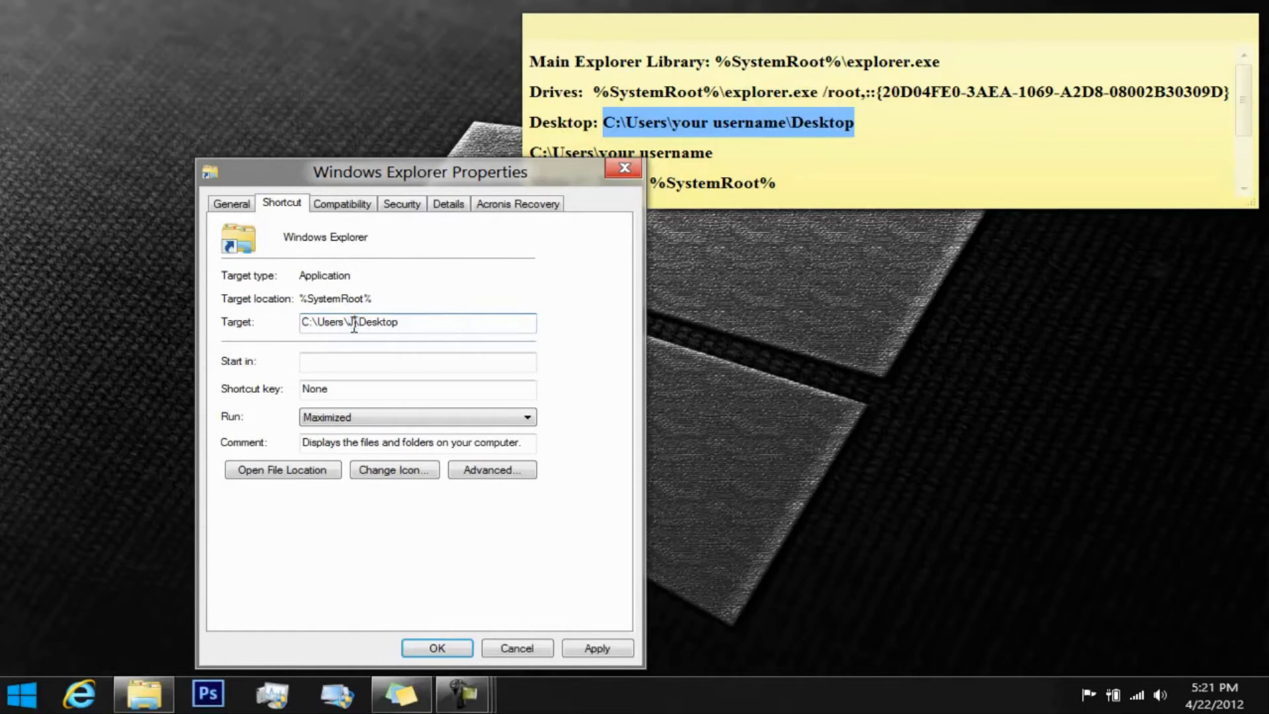
{"action": "type", "text": "Joshua"}
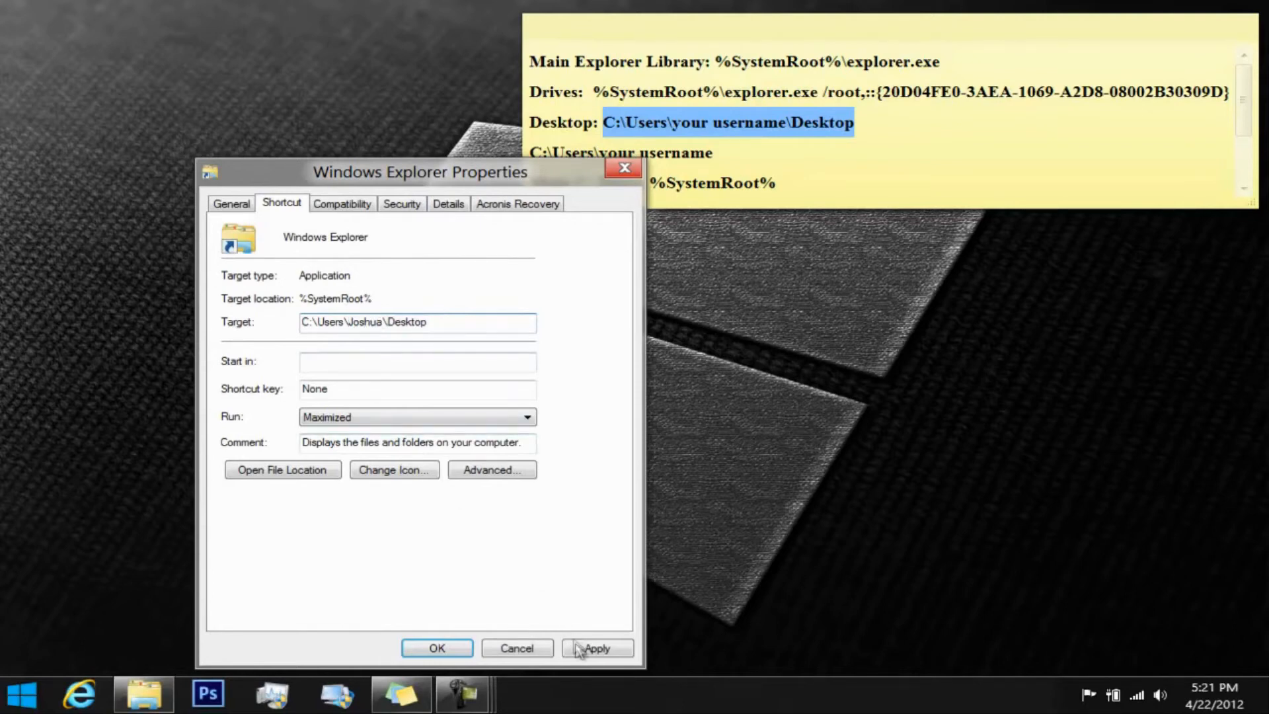
{"action": "left_click", "coordinate": [436, 649]}
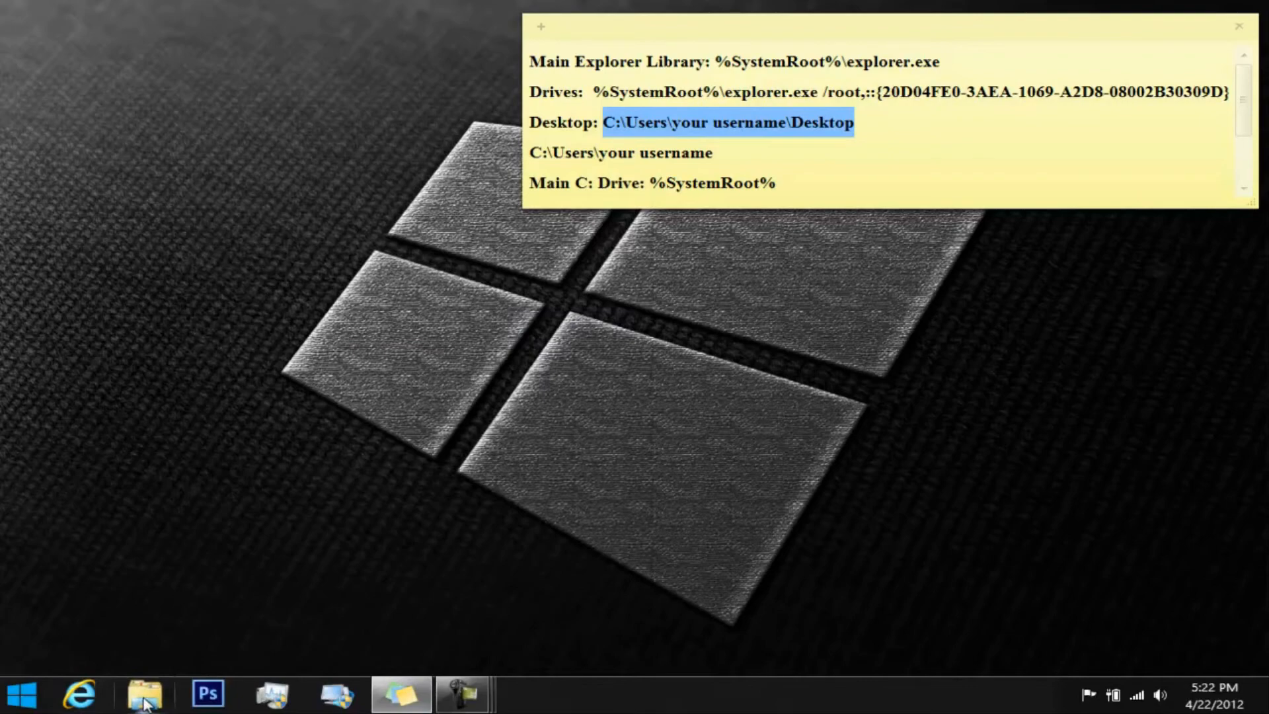
{"action": "left_click", "coordinate": [144, 693]}
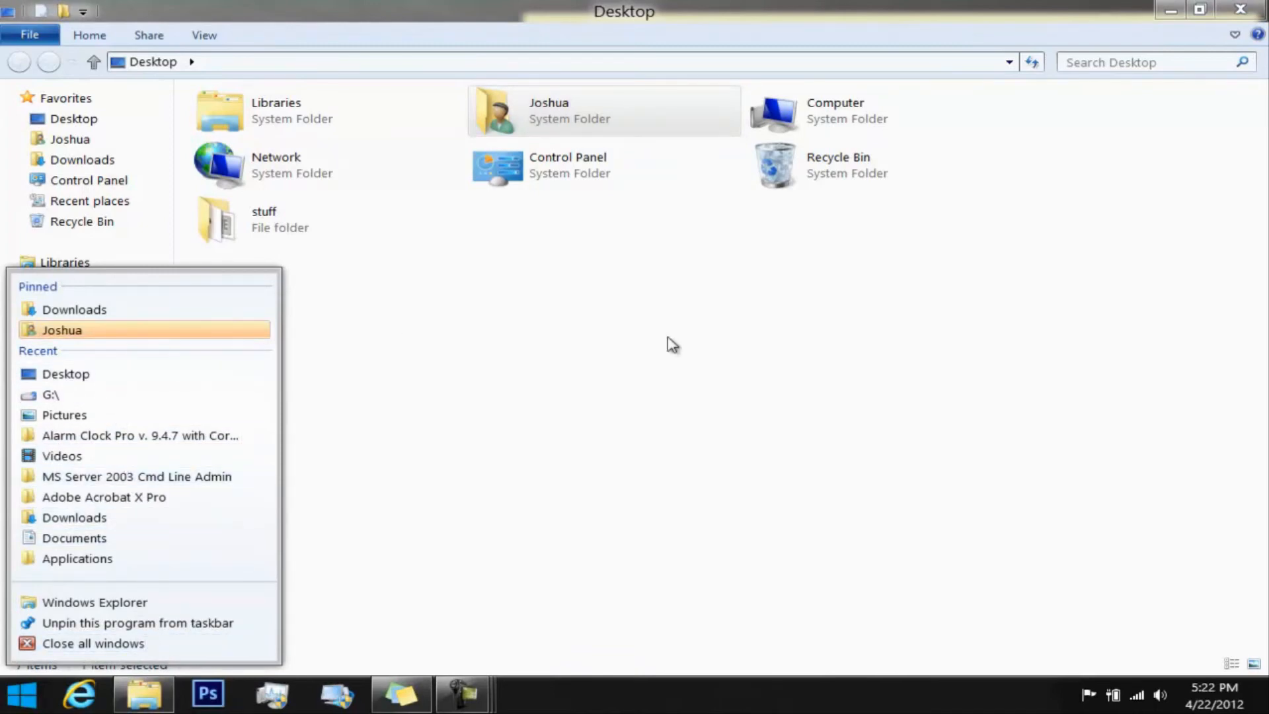
{"action": "mouse_move", "coordinate": [129, 332]}
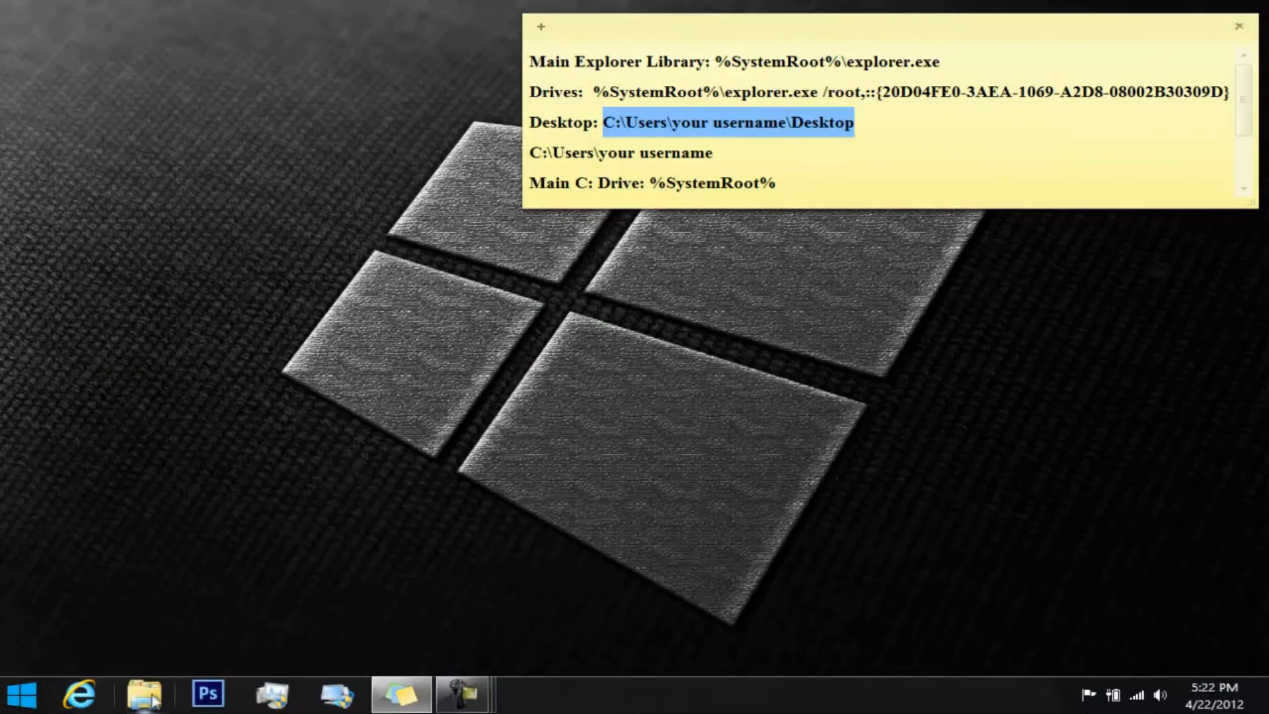
Launch the shortcut to check it opens the Desktop folder, then close that window.
{"action": "left_click", "coordinate": [144, 694]}
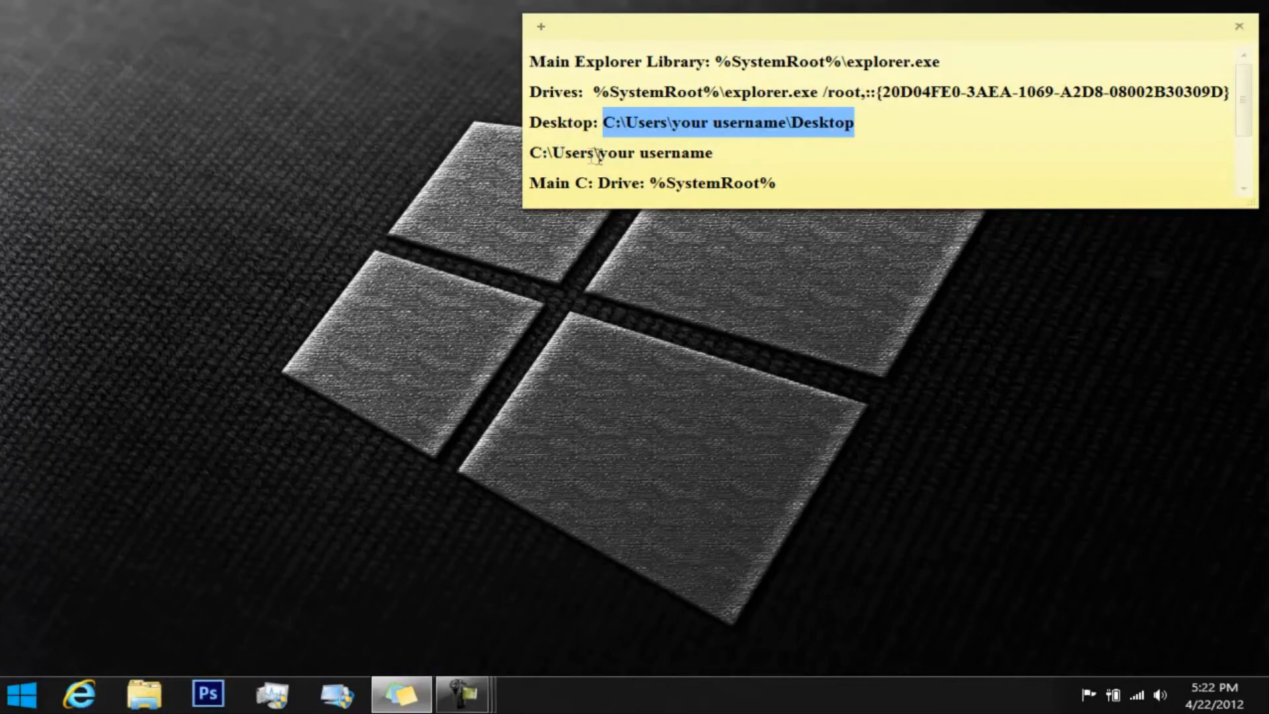
{"action": "left_click", "coordinate": [144, 695]}
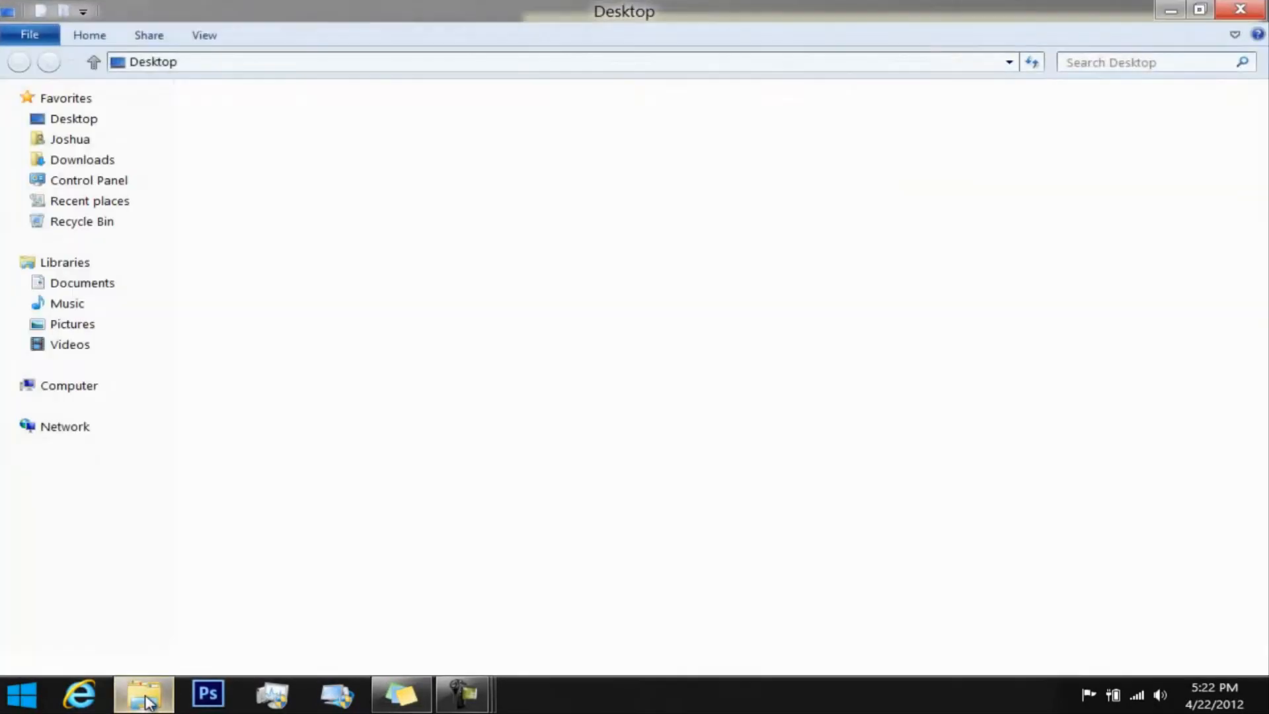
{"action": "left_click", "coordinate": [73, 118]}
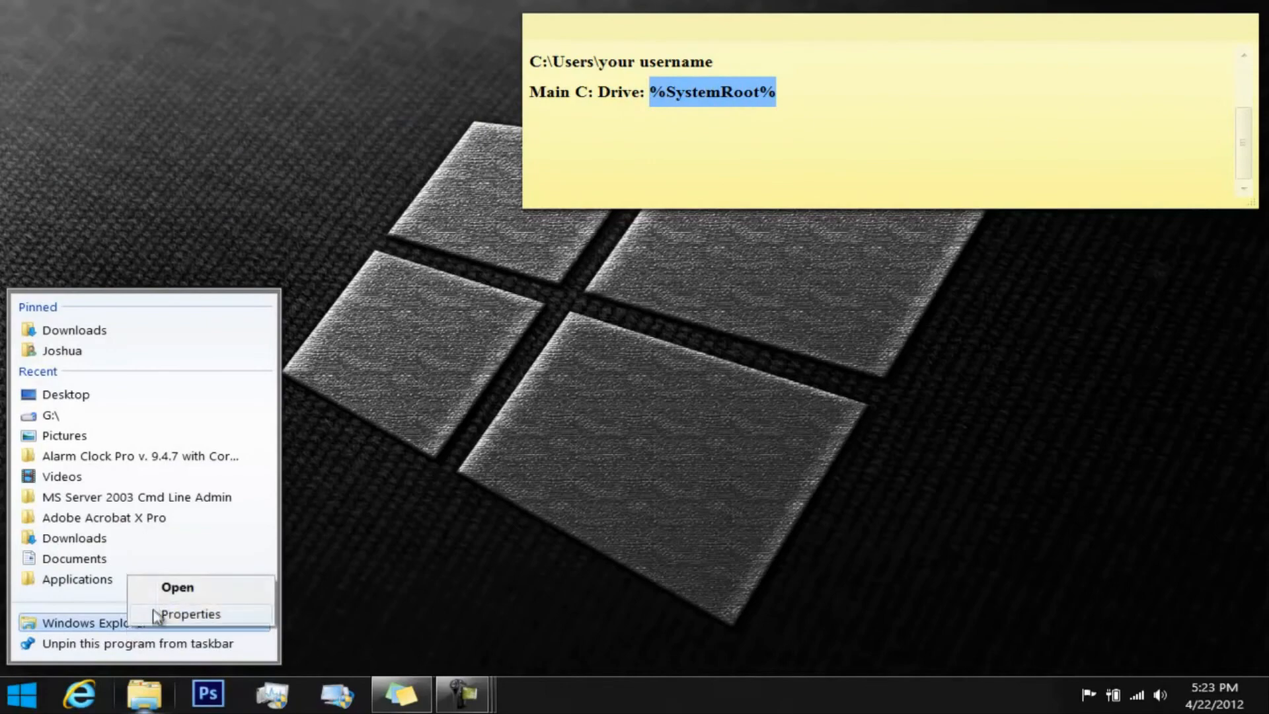
Confirm the %SystemRoot% target and launch the shortcut to open the Windows folder.
{"action": "left_click", "coordinate": [190, 613]}
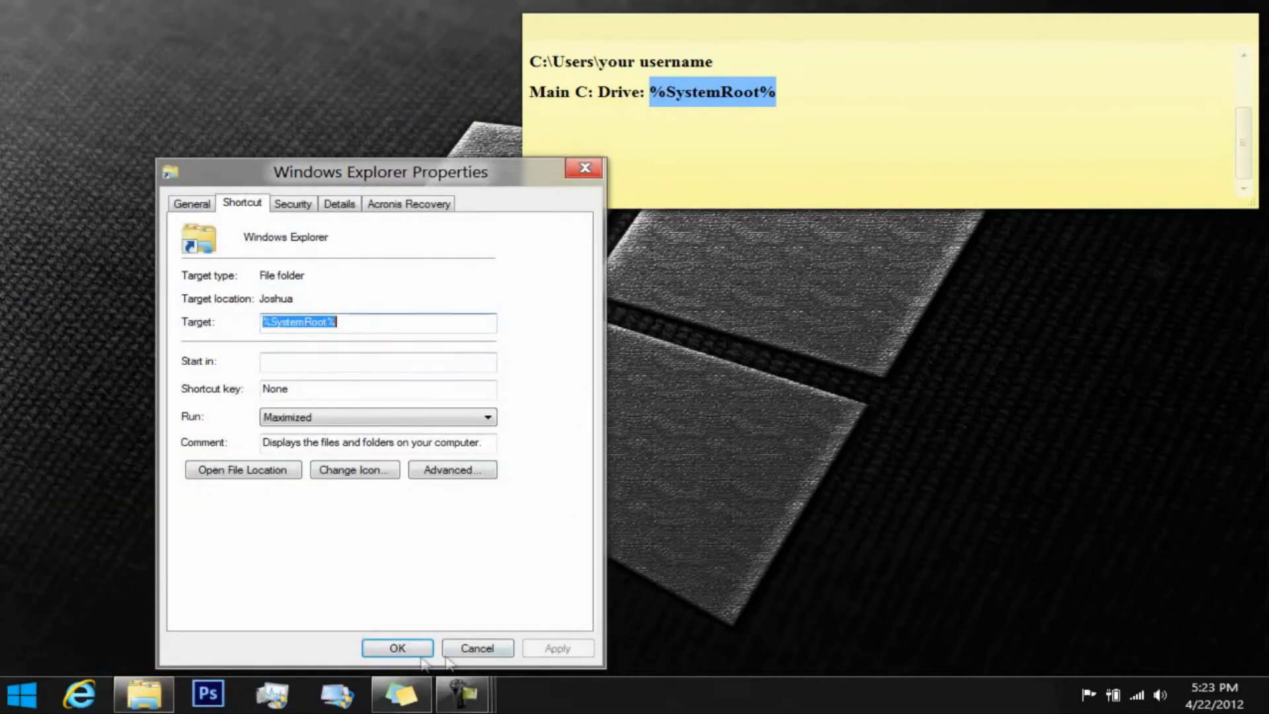
{"action": "left_click", "coordinate": [396, 649]}
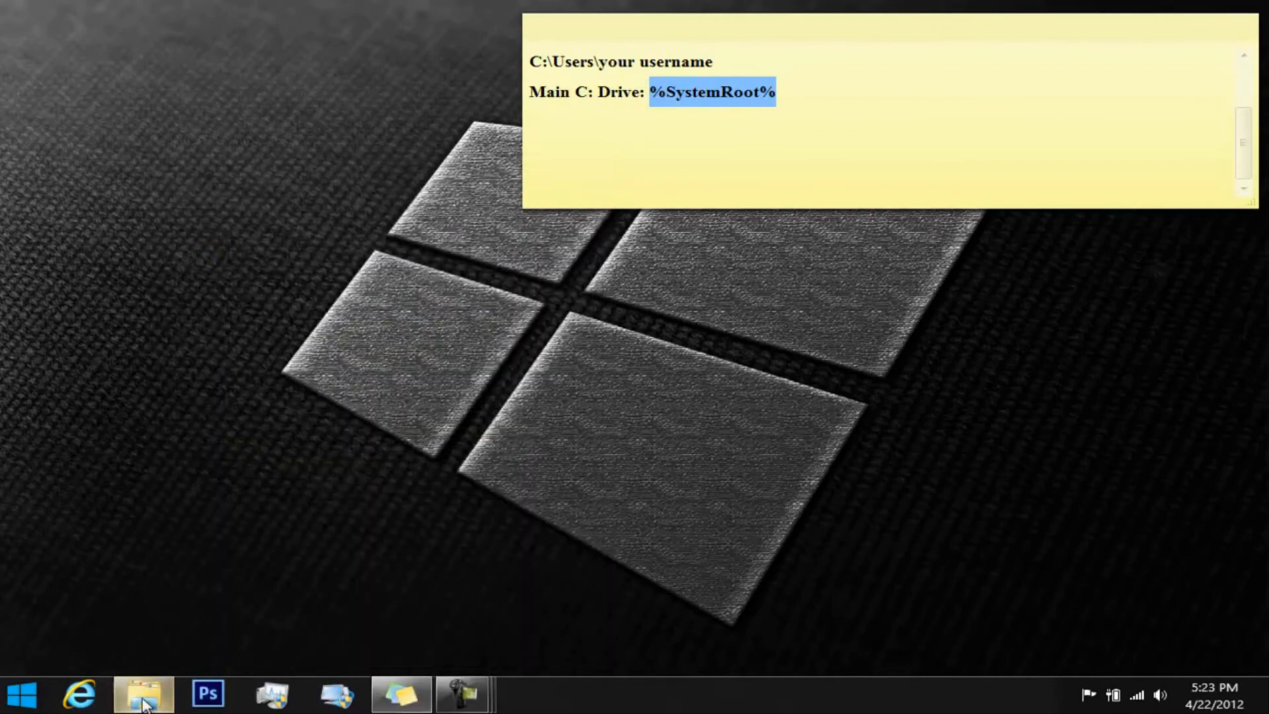
{"action": "left_click", "coordinate": [142, 695]}
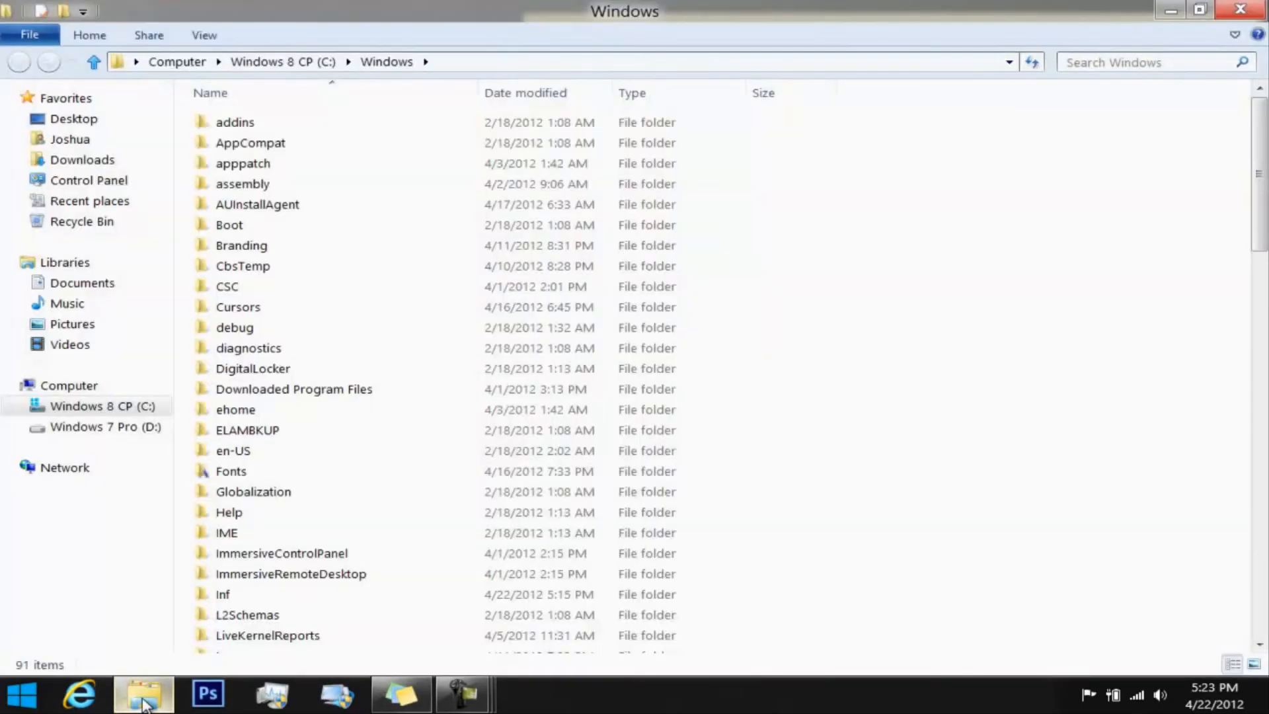